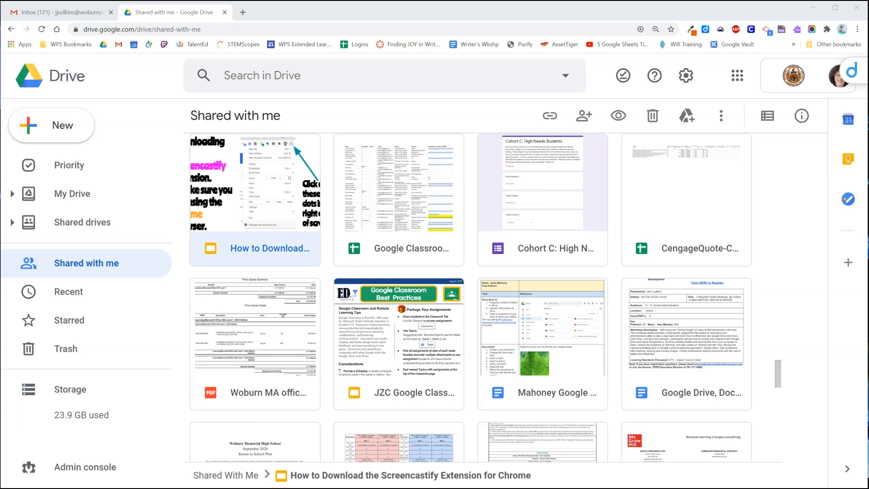
pyautogui.moveTo(73, 223)
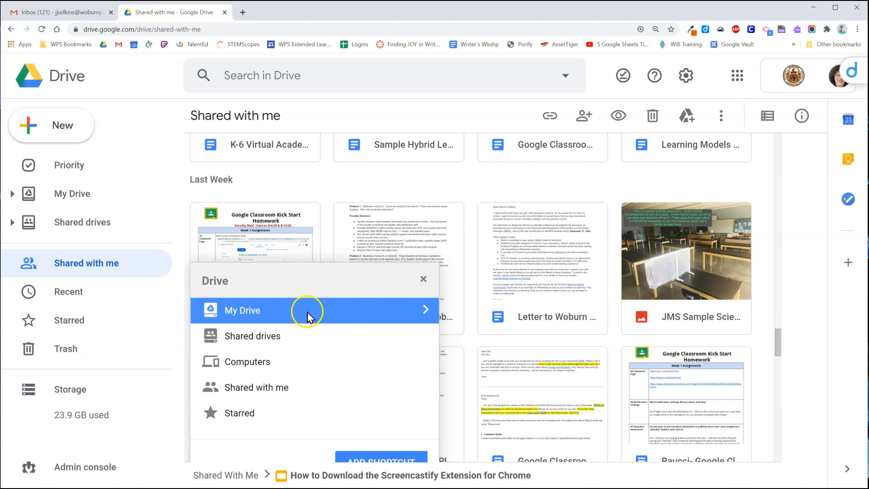
# - Add the Screencastify how-to shortcut into My Drive's Assistive Technology folder
pyautogui.click(242, 310)
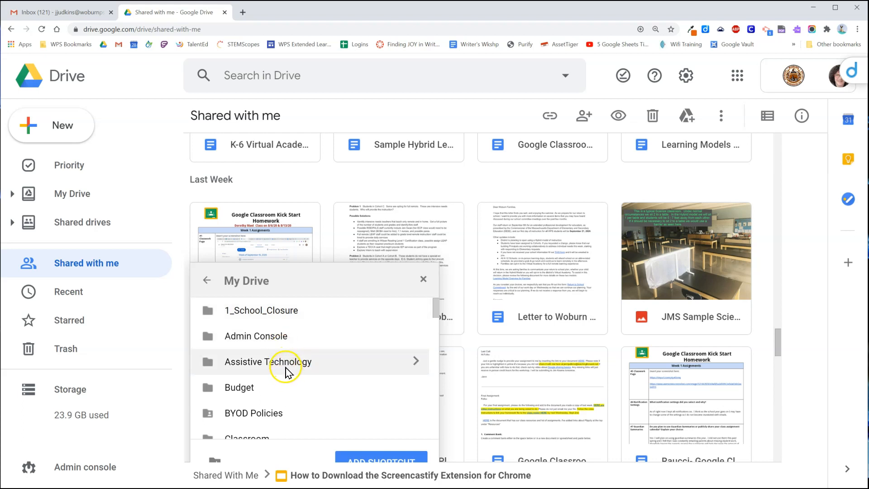
pyautogui.click(268, 361)
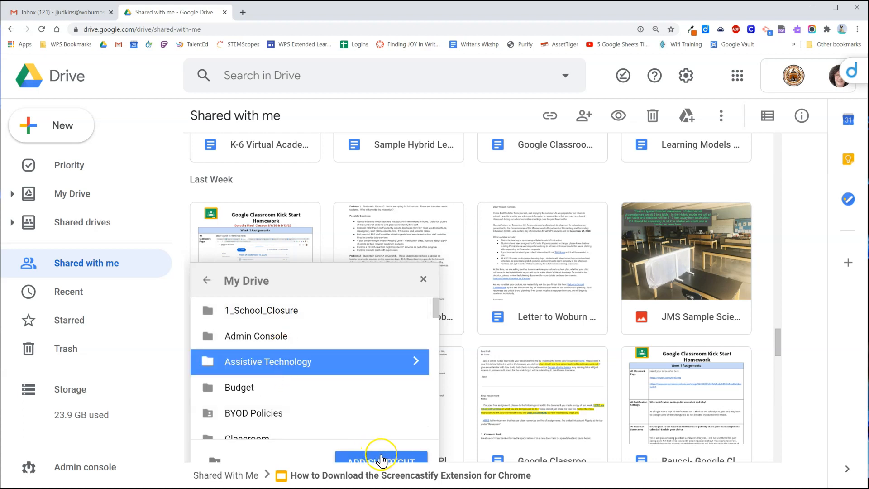
pyautogui.click(381, 460)
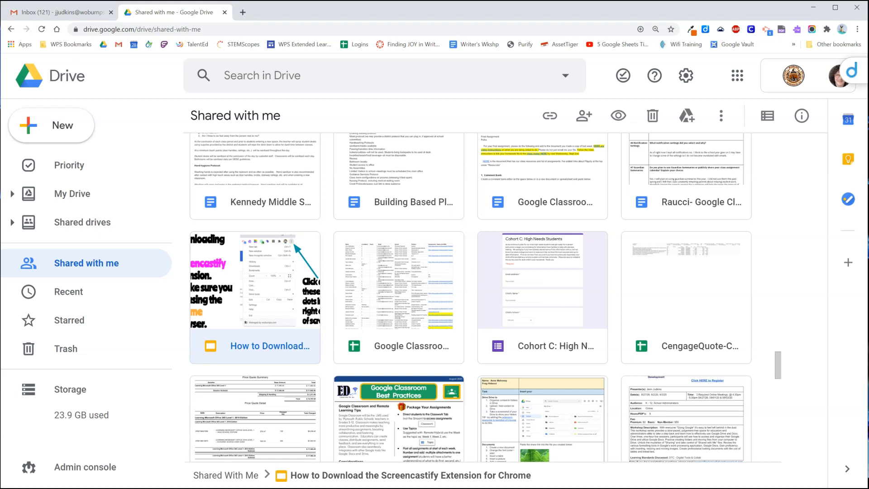
# - Browse to My Drive's Assistive Technology folder to see the new Screencastify how-to shortcut
pyautogui.click(73, 193)
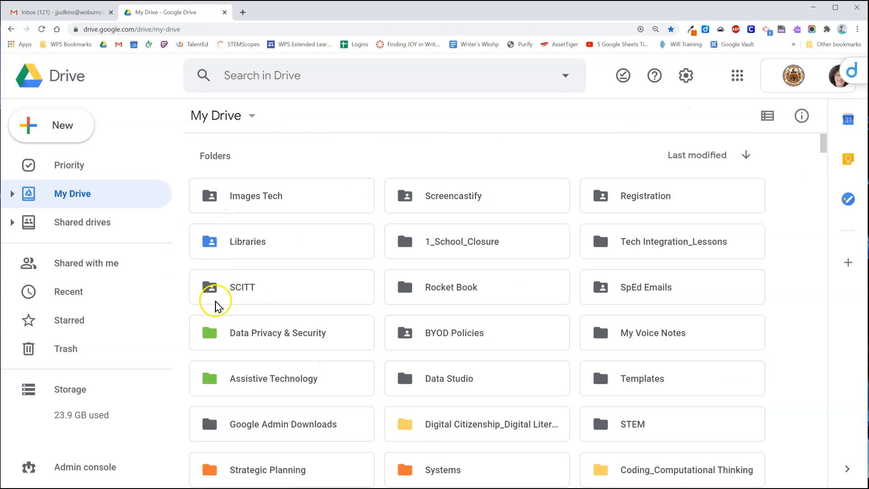
pyautogui.scroll(-3)
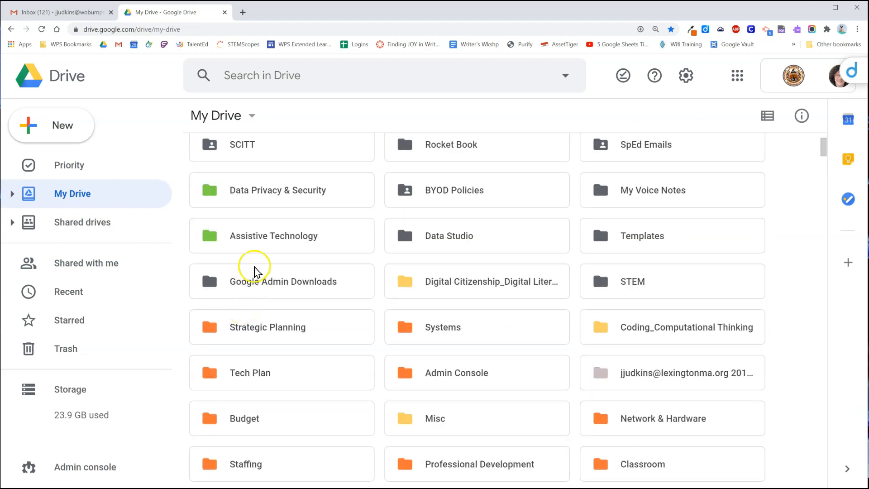
pyautogui.doubleClick(274, 236)
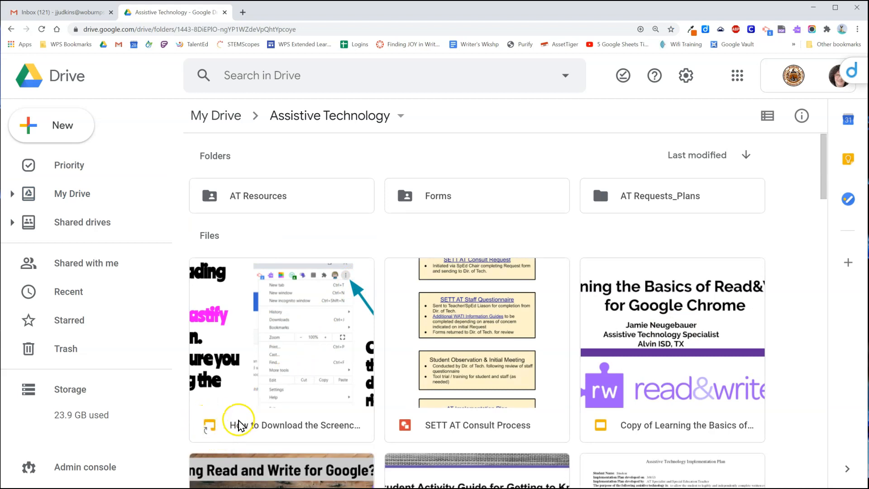
pyautogui.scroll(-3)
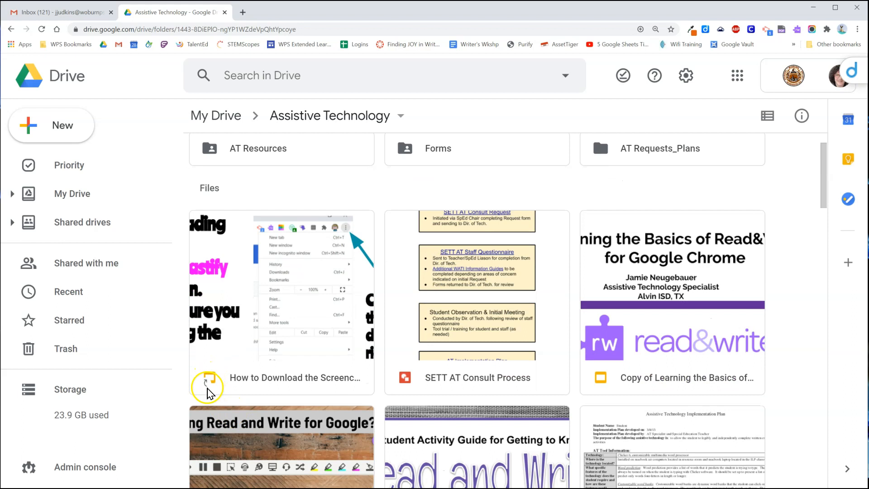